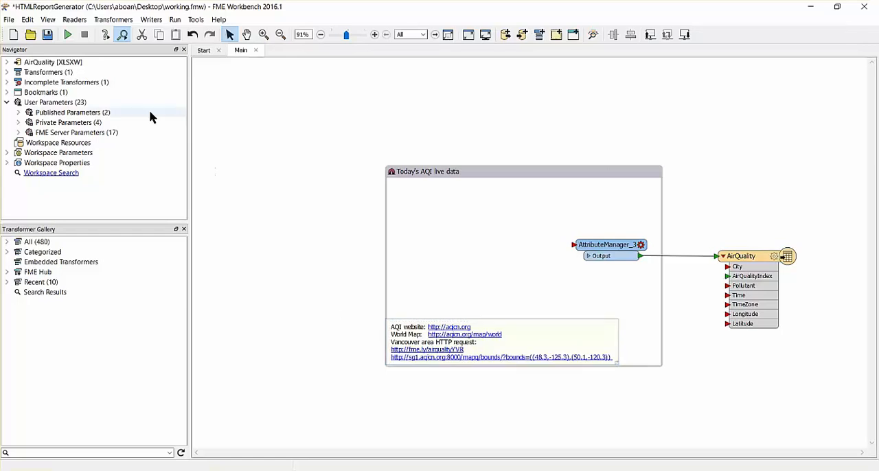
# Set up a JSON reader reading the aqicn bounds URL for the Vancouver area
pyautogui.click(74, 19)
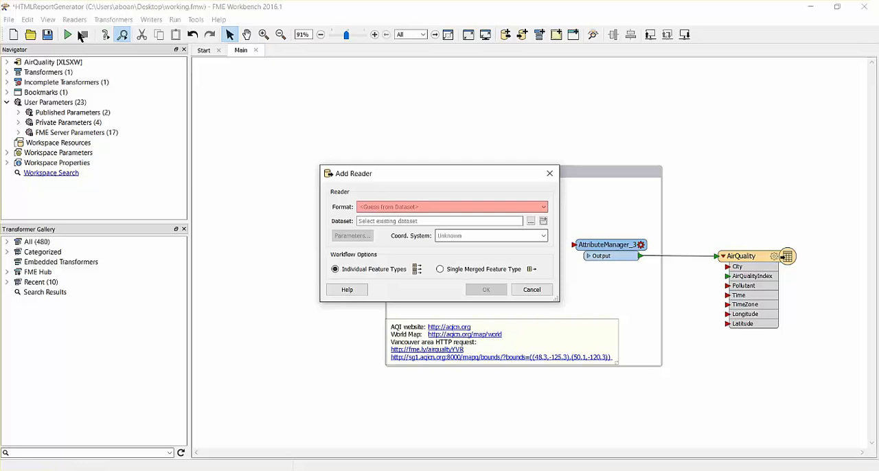
pyautogui.click(450, 206)
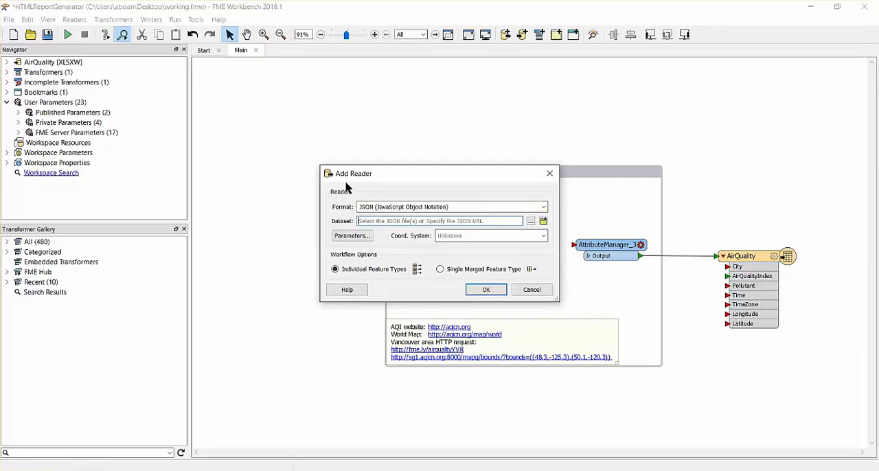
pyautogui.write('http://sg1.aqicn.org:8000/mapq/bounds/?bounds=((48.3,-125.3),(50.1,-120.3))')
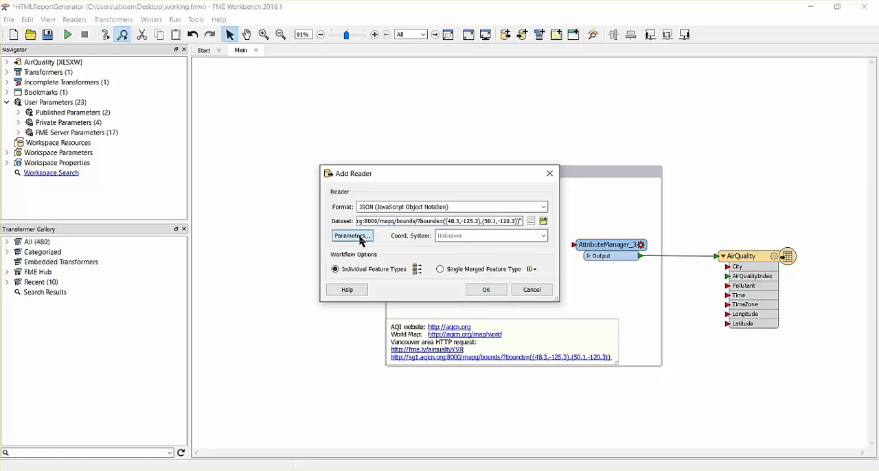
pyautogui.click(351, 235)
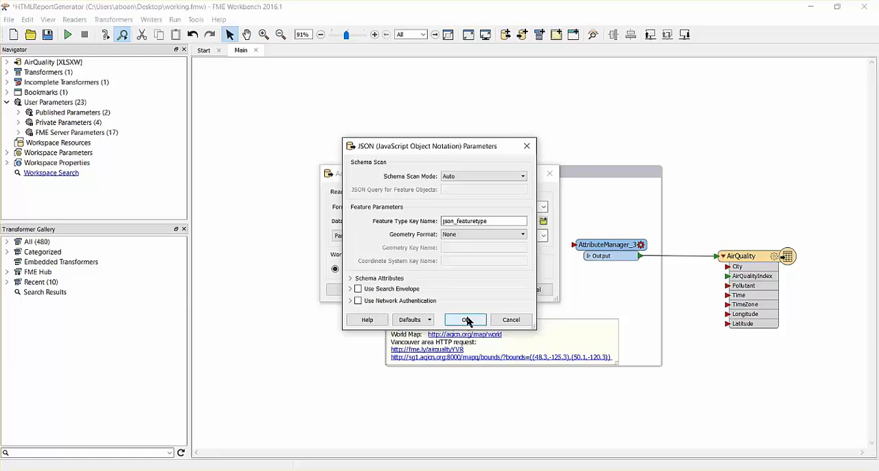
pyautogui.click(465, 319)
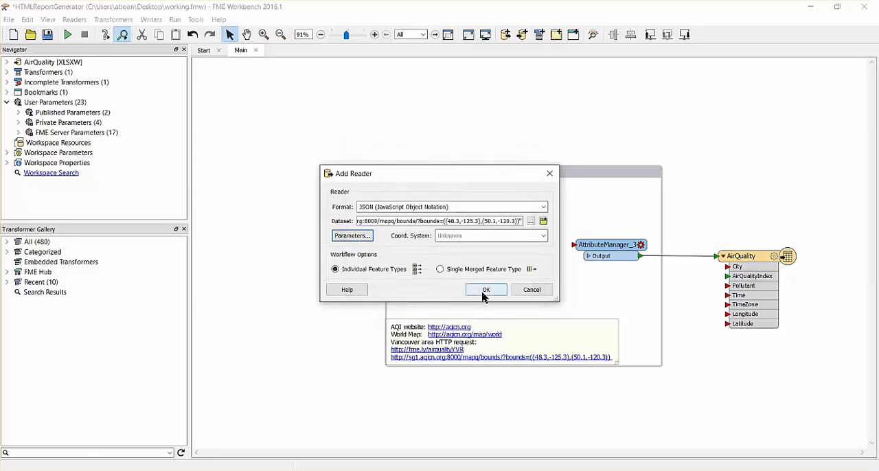
# Add the JSONFeature reader and drag it into the Today's AQI live data bookmark
pyautogui.click(486, 289)
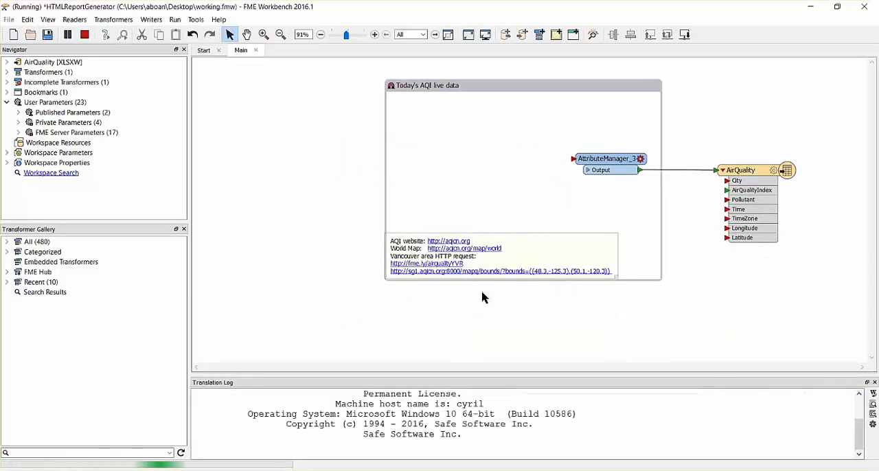
pyautogui.click(68, 35)
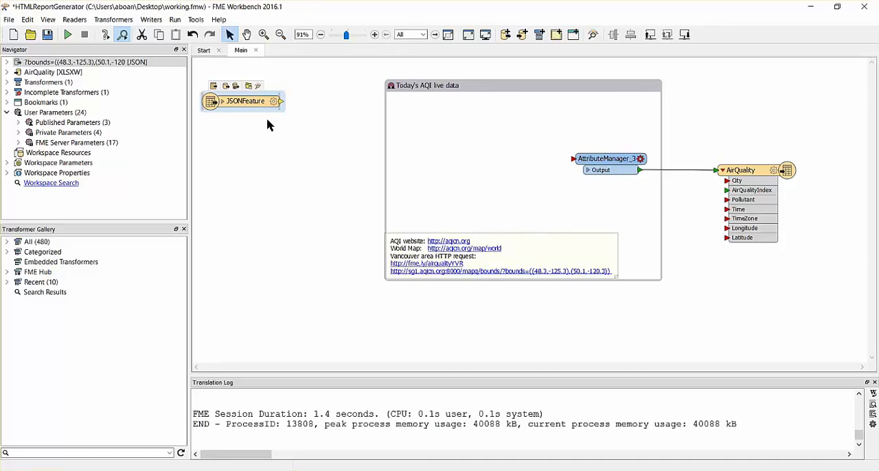
pyautogui.moveTo(242, 101); pyautogui.dragTo(440, 123)
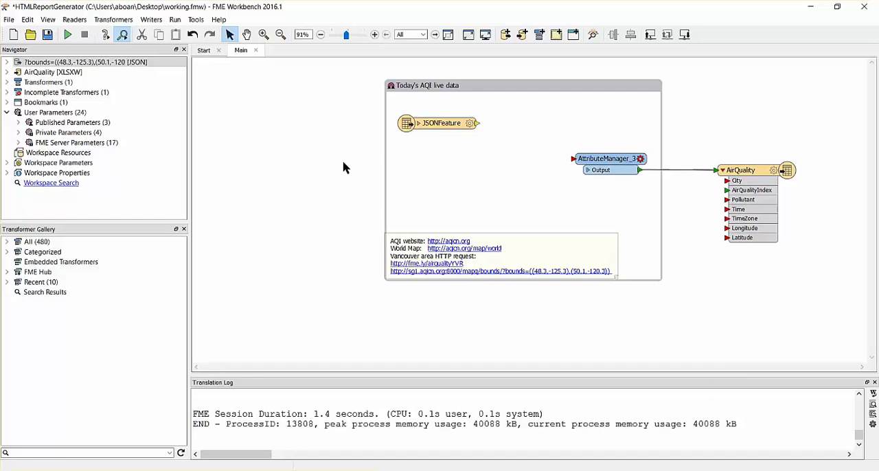
# Add a VertexCreator and position it below JSONFeature
pyautogui.write('vertexcreator')
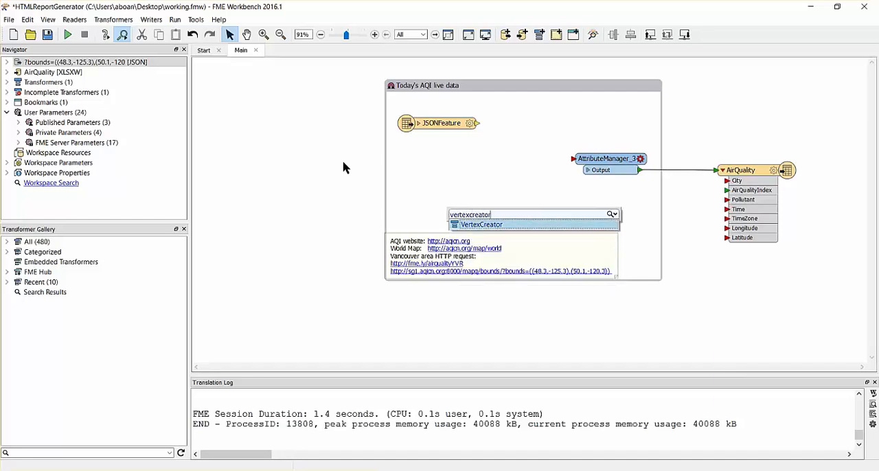
pyautogui.click(481, 224)
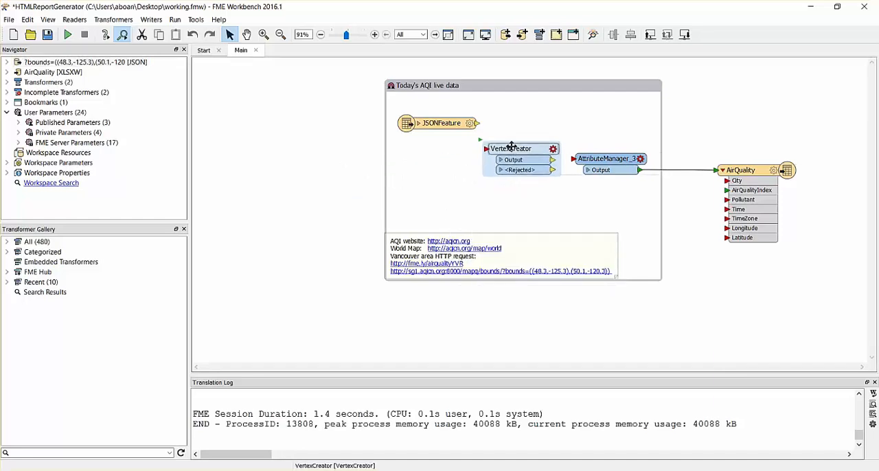
pyautogui.moveTo(511, 148); pyautogui.dragTo(509, 132)
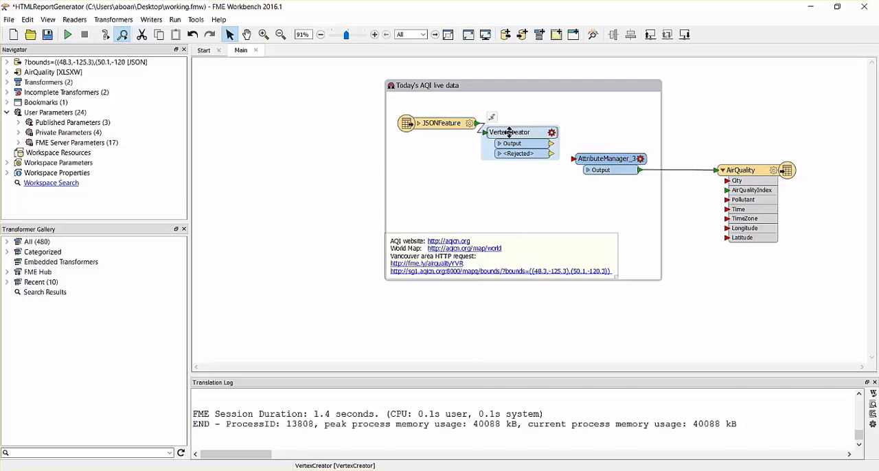
pyautogui.moveTo(509, 131); pyautogui.dragTo(434, 159)
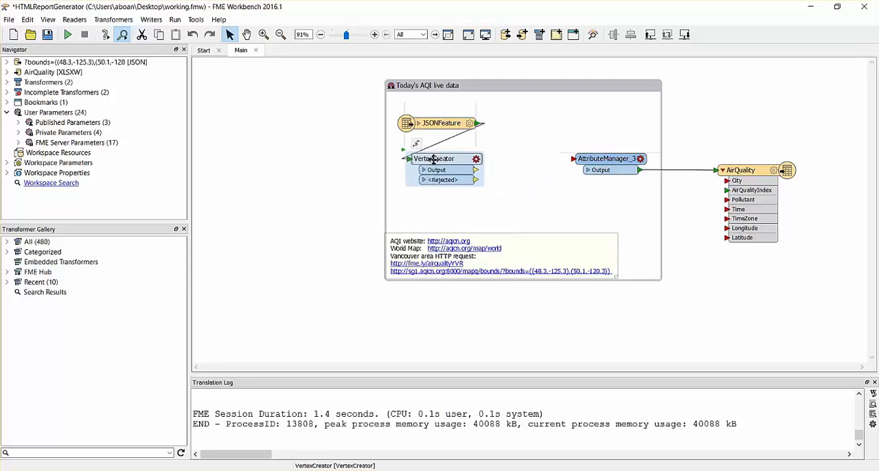
# Set VertexCreator's point coordinates to lon for X and lat for Y
pyautogui.doubleClick(436, 158)
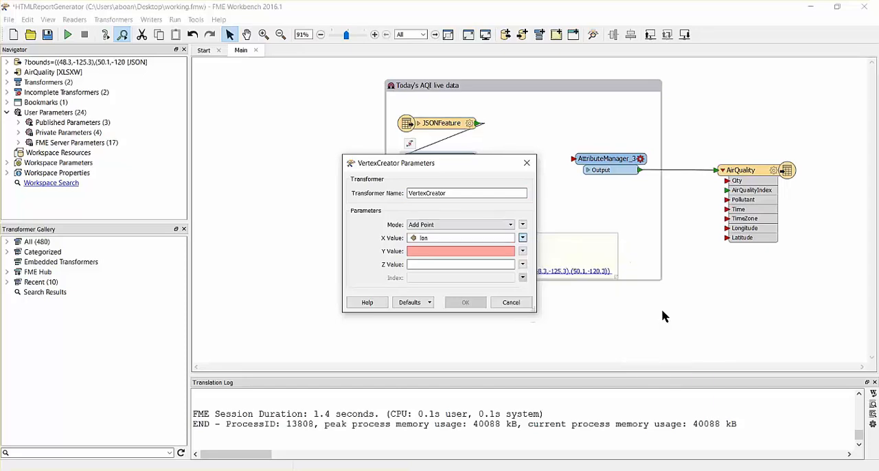
pyautogui.click(521, 251)
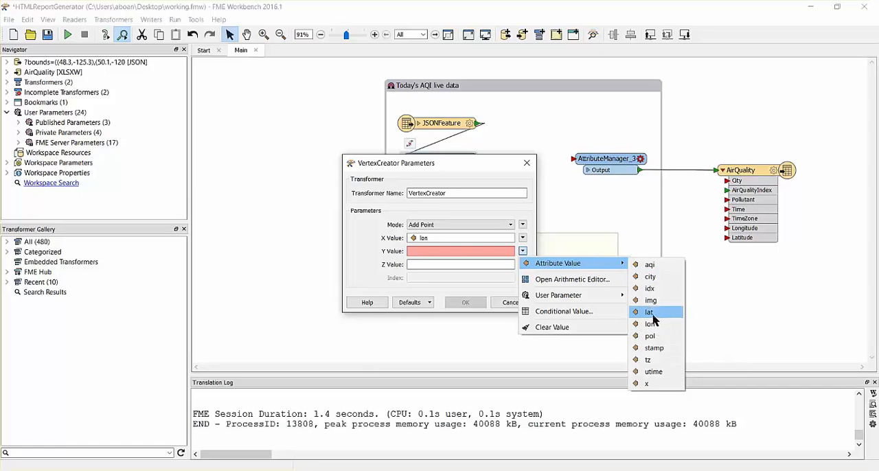
pyautogui.click(649, 311)
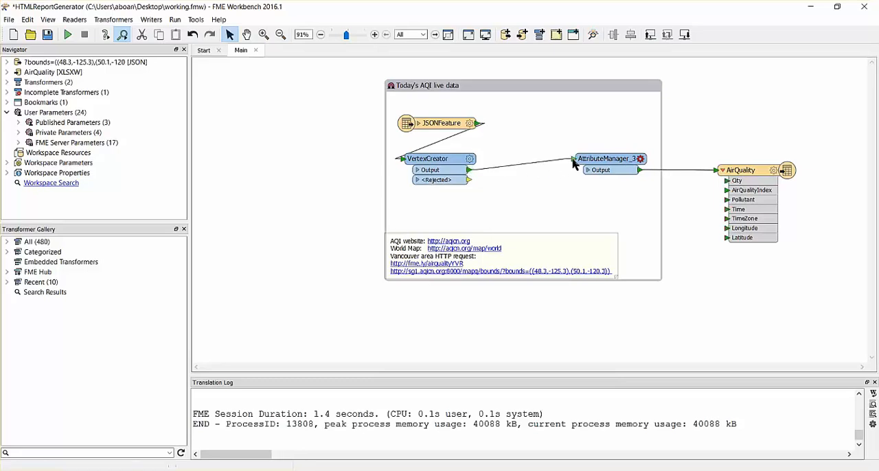
# Delete the lvl, blo and zone attribute rows from AttributeManager_3
pyautogui.click(610, 159)
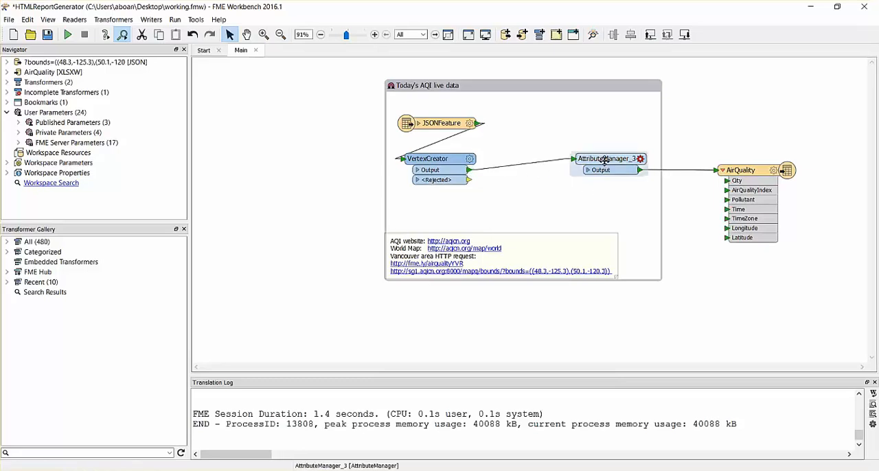
pyautogui.doubleClick(610, 158)
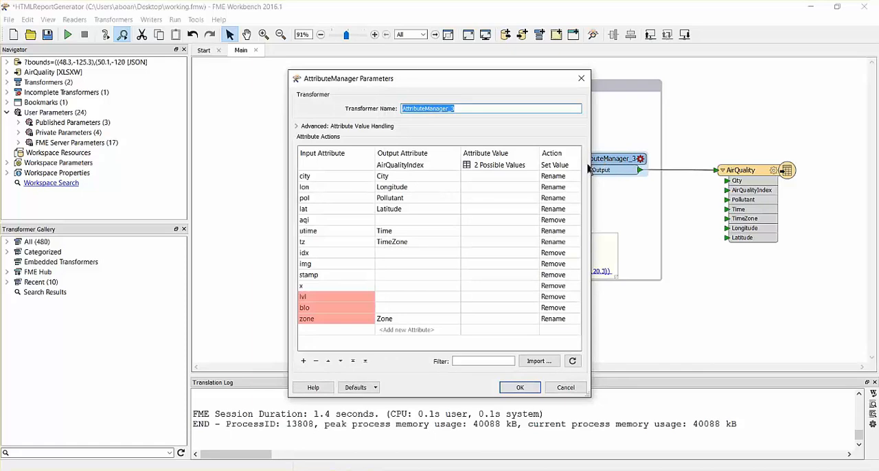
pyautogui.click(337, 296)
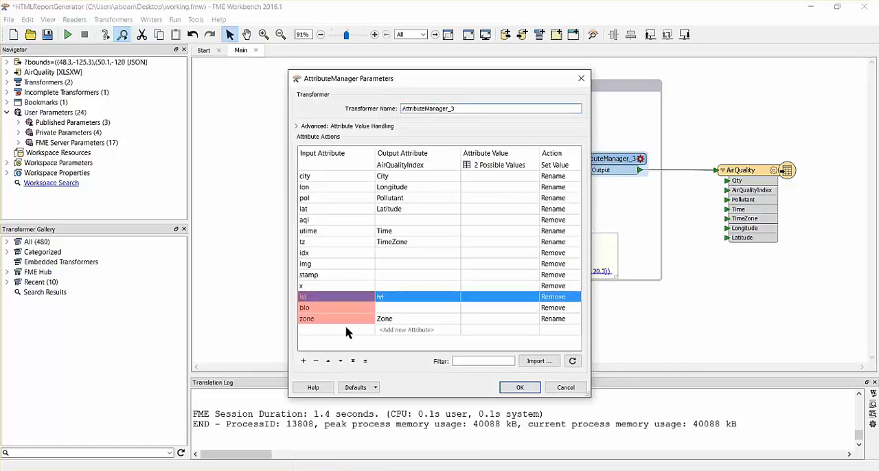
pyautogui.click(315, 360)
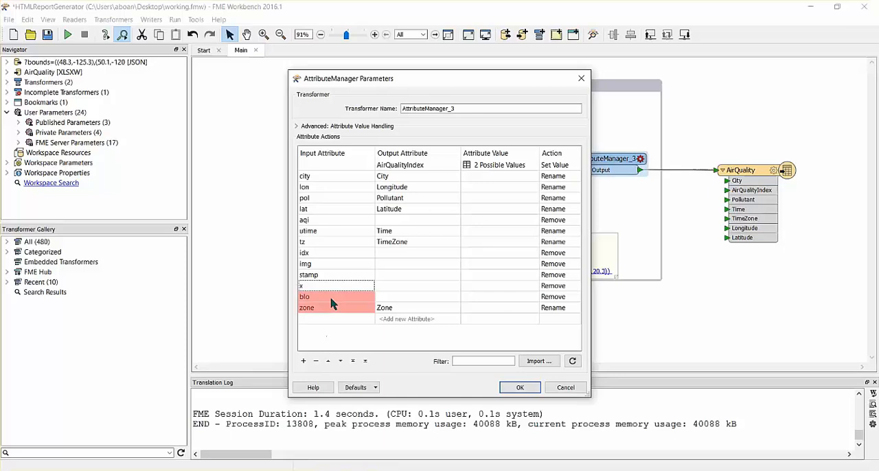
pyautogui.click(315, 360)
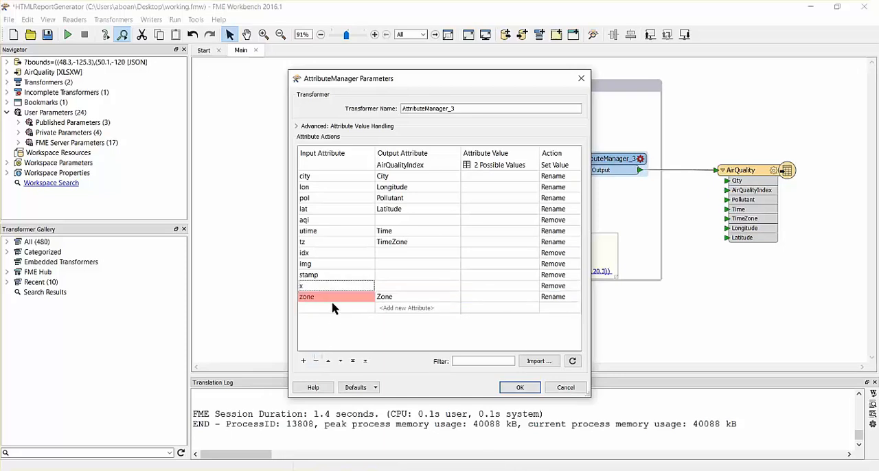
pyautogui.click(315, 360)
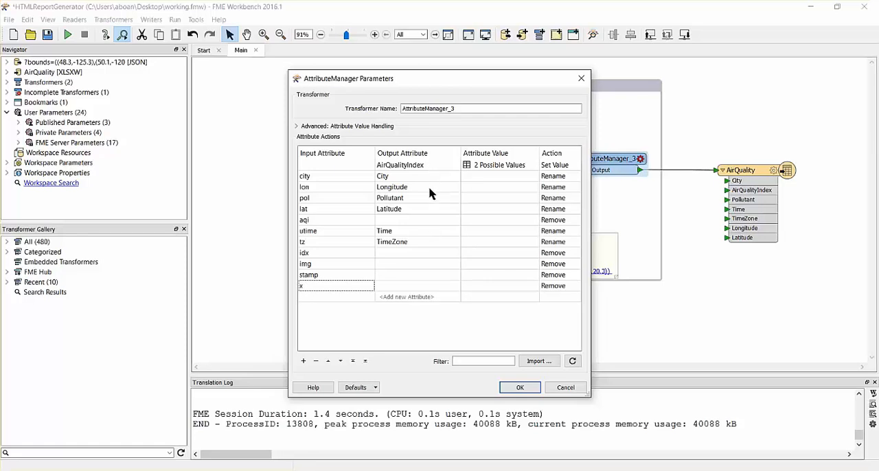
pyautogui.moveTo(496, 196)
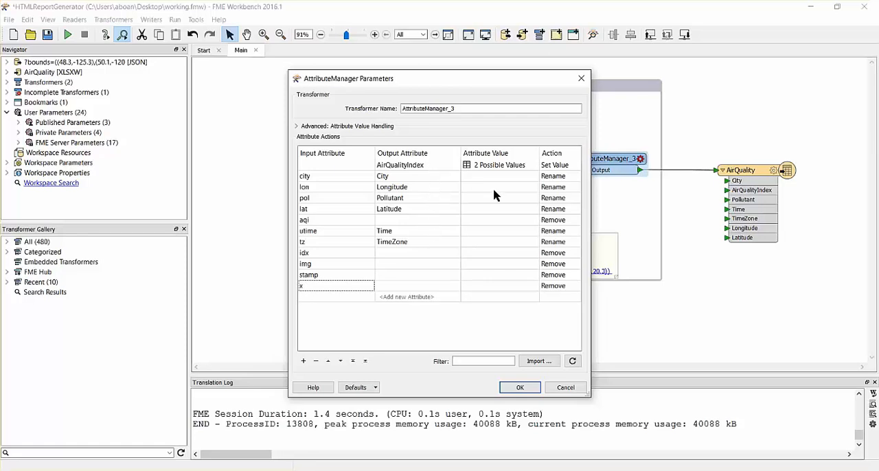
# Set AirQualityIndex to null when aqi is '-', otherwise aqi, and close AttributeManager_3
pyautogui.click(499, 165)
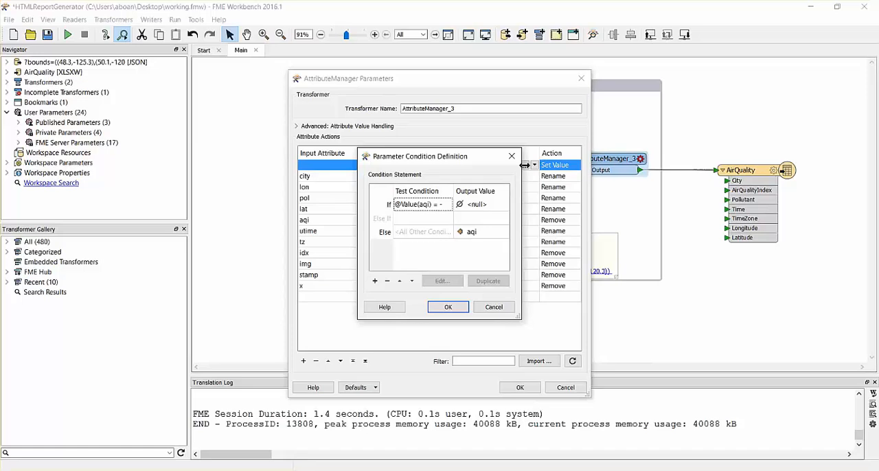
pyautogui.moveTo(511, 274)
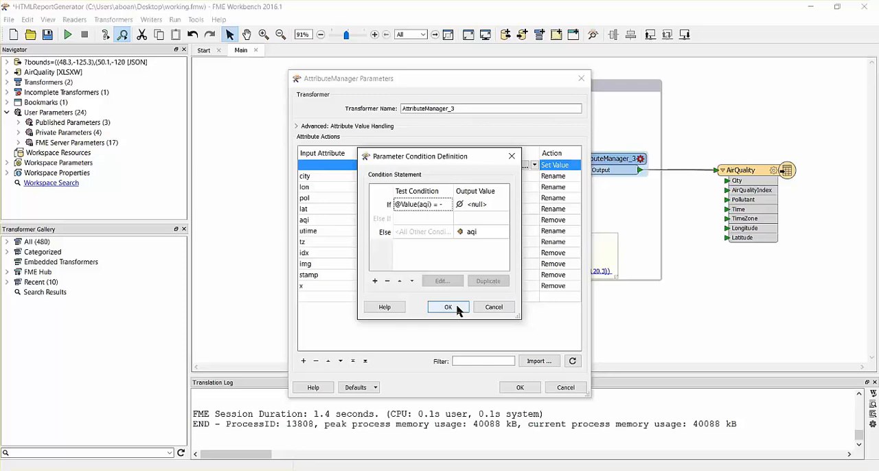
pyautogui.click(447, 307)
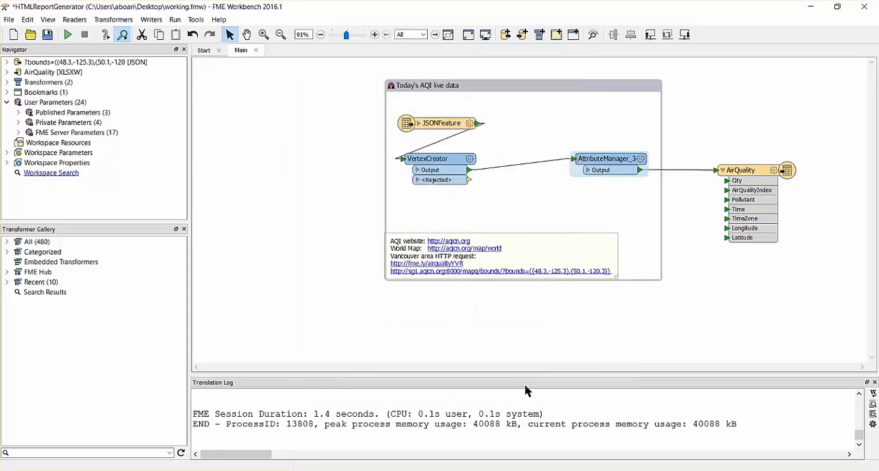
# Review the AirQuality writer's AirQualityIndex format: green below 50, yellow from 50
pyautogui.click(741, 169)
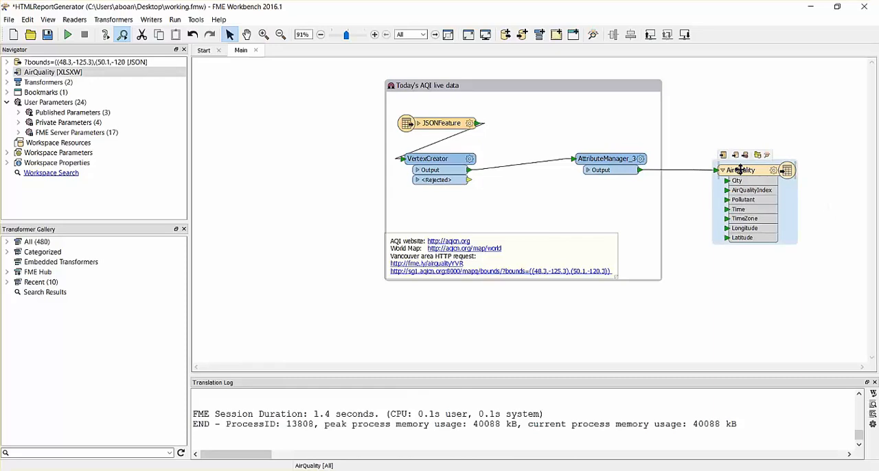
pyautogui.doubleClick(741, 169)
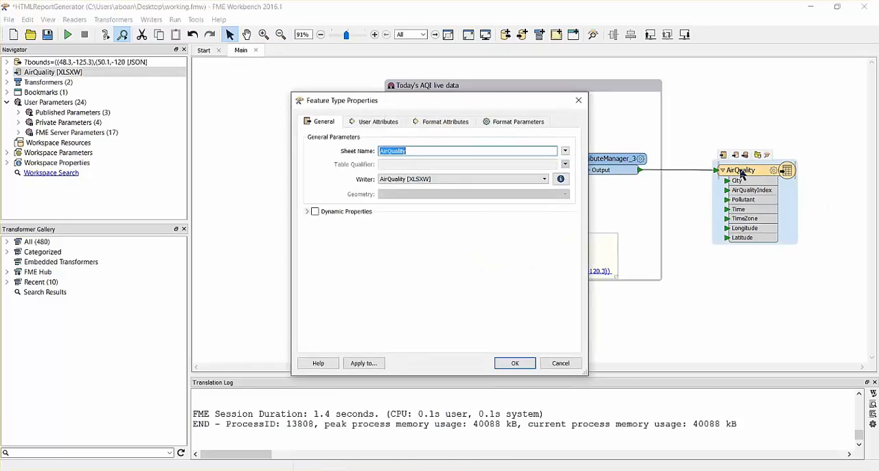
pyautogui.moveTo(422, 192)
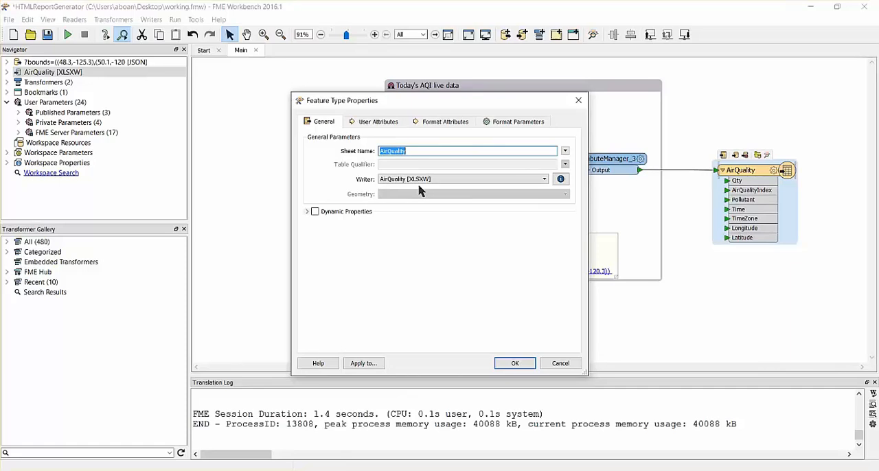
pyautogui.click(379, 122)
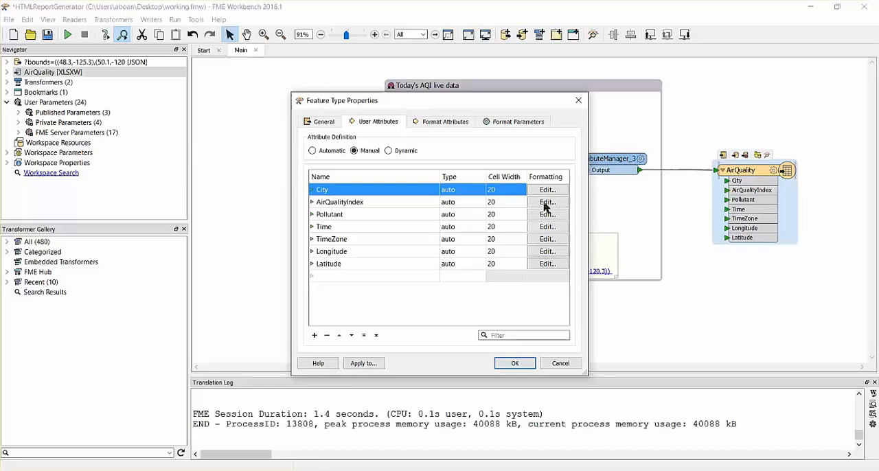
pyautogui.click(546, 189)
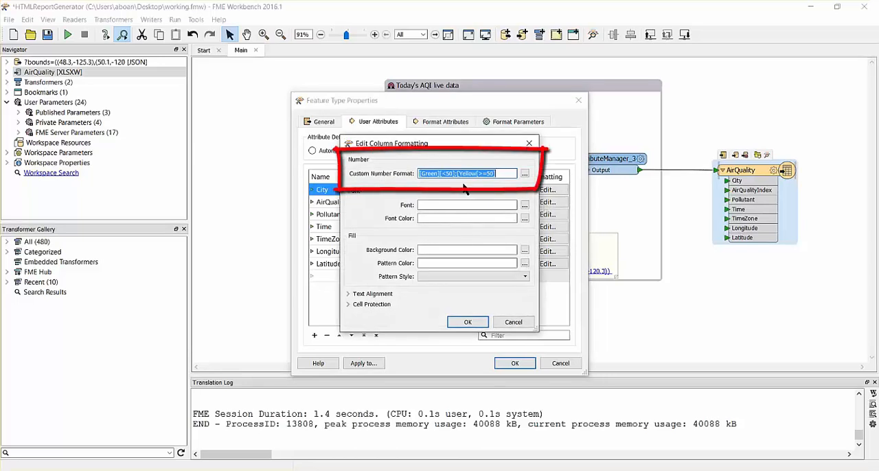
pyautogui.click(467, 322)
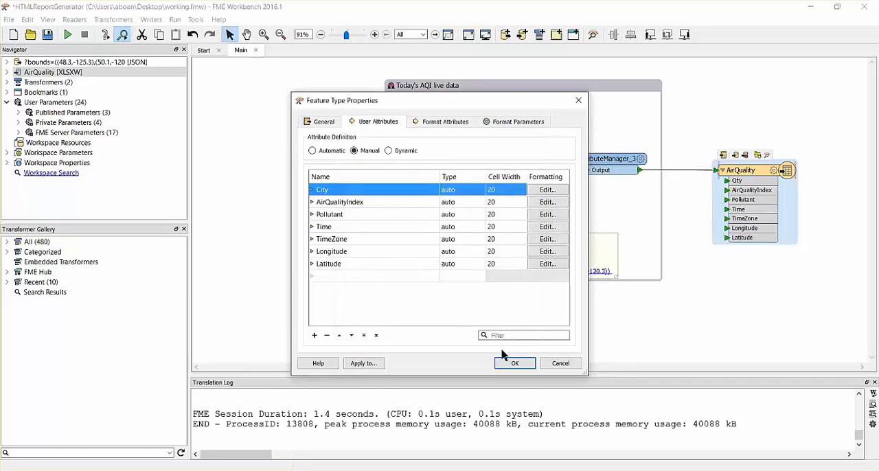
pyautogui.click(514, 363)
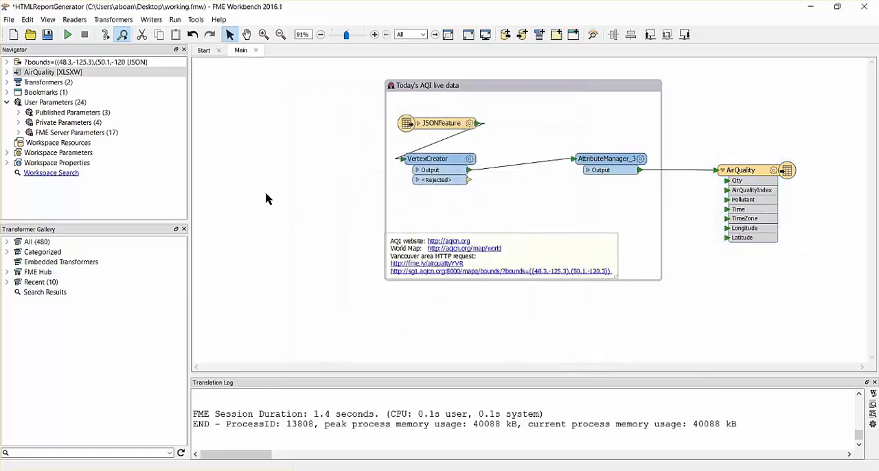
# Run the workspace, sending 37 features to AirQuality, then right-click the writer
pyautogui.click(67, 34)
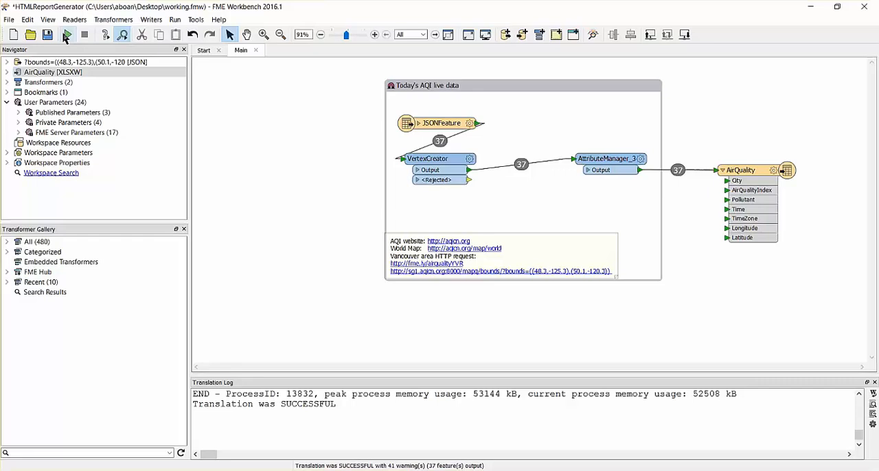
pyautogui.rightClick(738, 170)
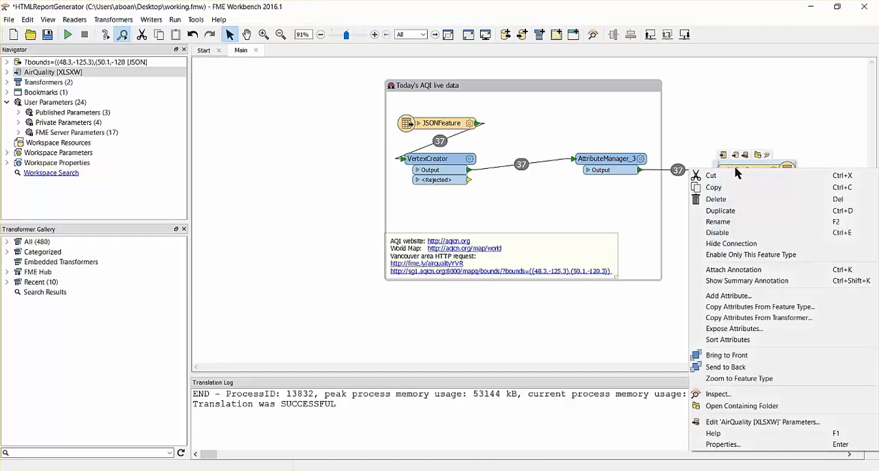